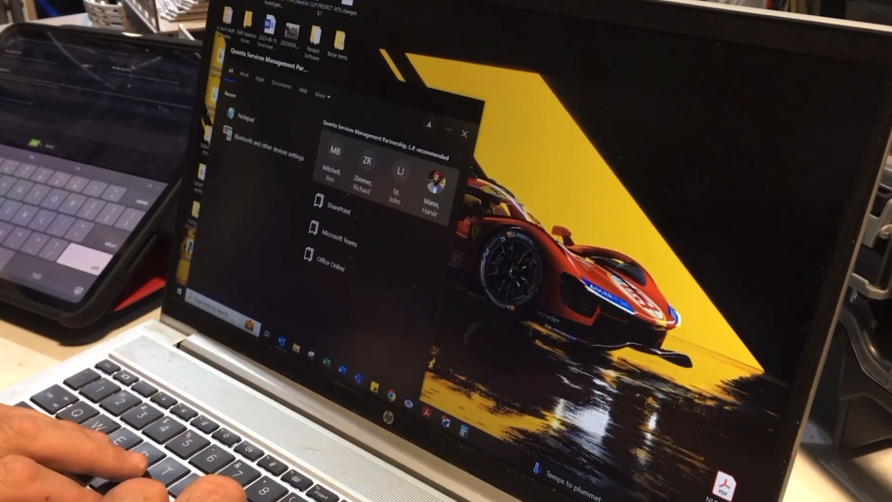
Prepare Save As in Notepad on the Desktop with Save as type set to All Files.
{"action": "left_click", "coordinate": [245, 117]}
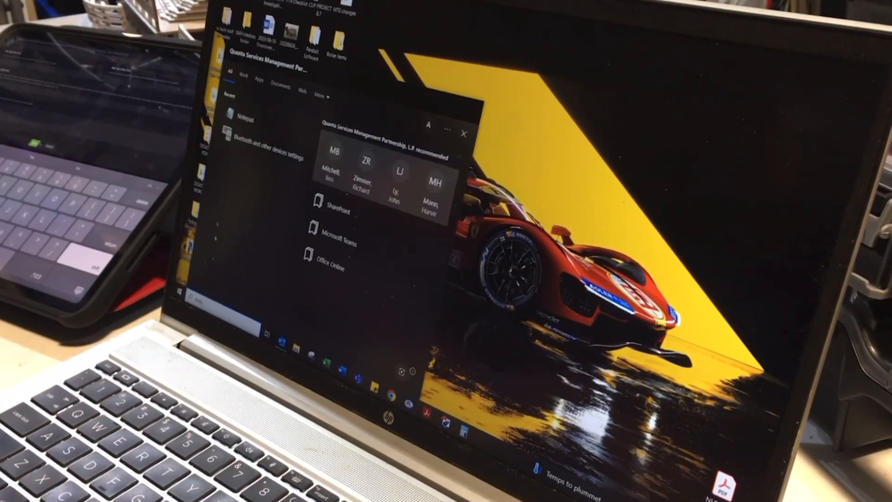
{"action": "left_click", "coordinate": [244, 117]}
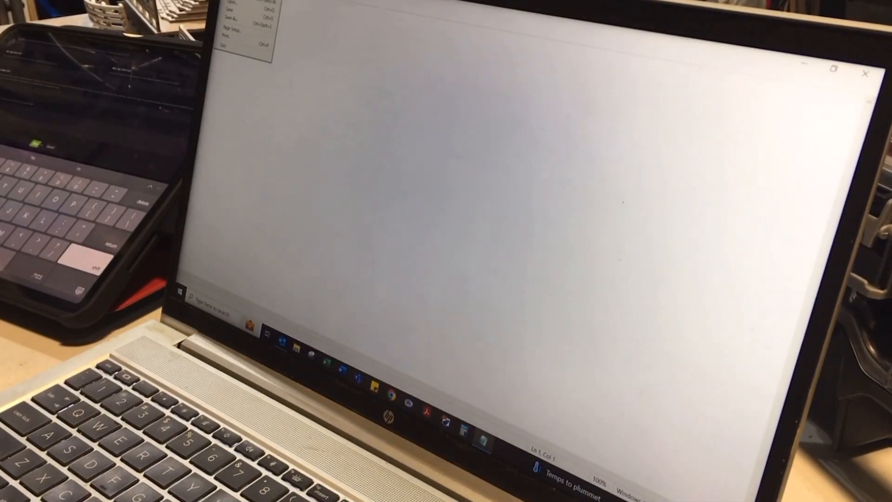
{"action": "left_click", "coordinate": [229, 2]}
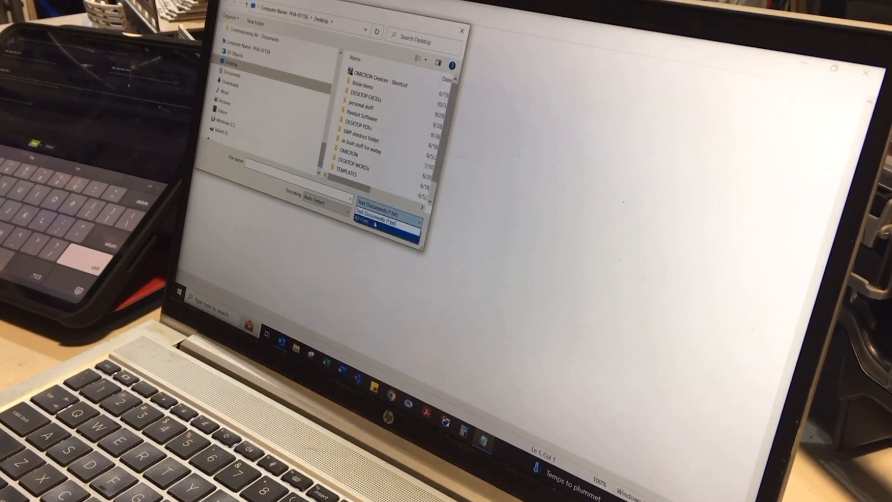
{"action": "left_click", "coordinate": [387, 221]}
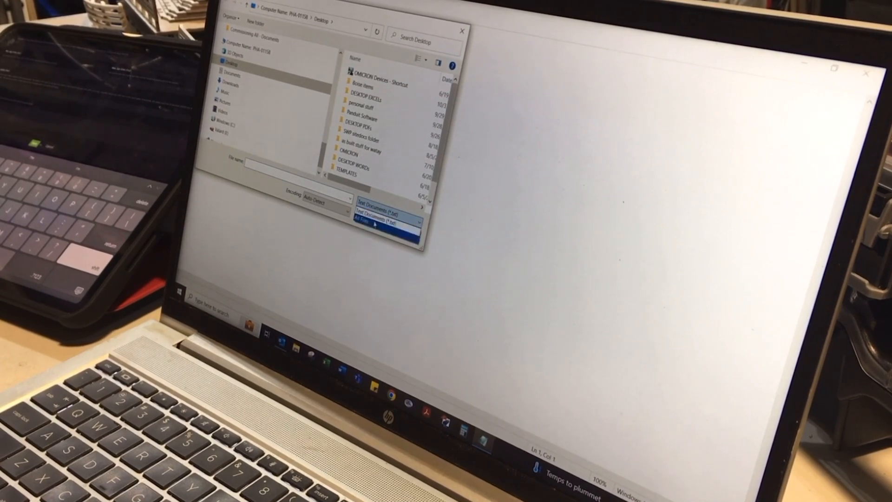
{"action": "left_click", "coordinate": [376, 221]}
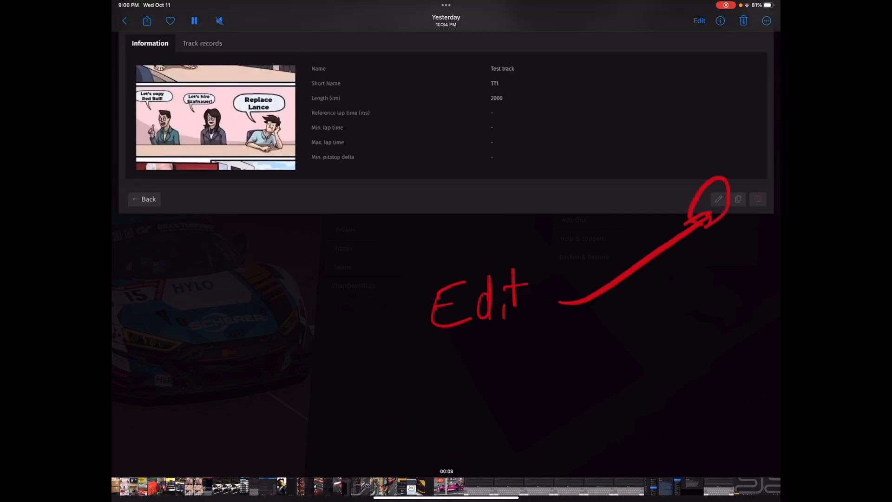
Open the Test track edit form so its SVG Data field is reachable.
{"action": "left_click", "coordinate": [719, 199]}
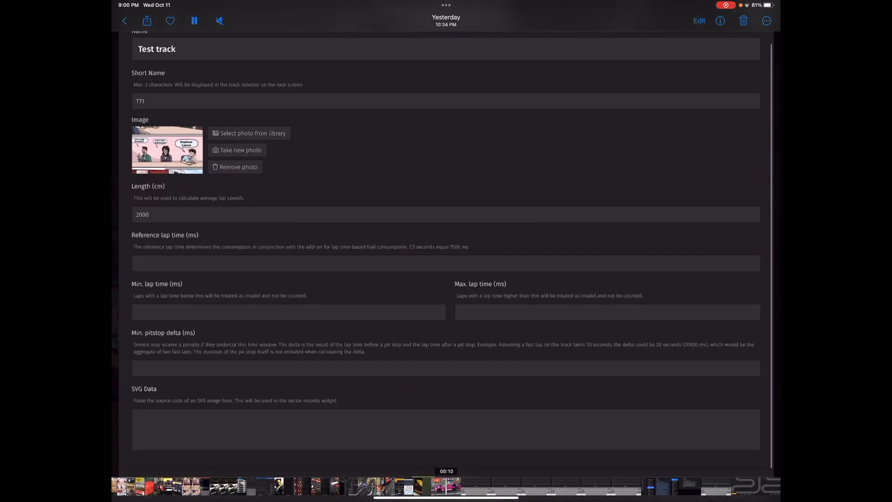
{"action": "left_click", "coordinate": [445, 191]}
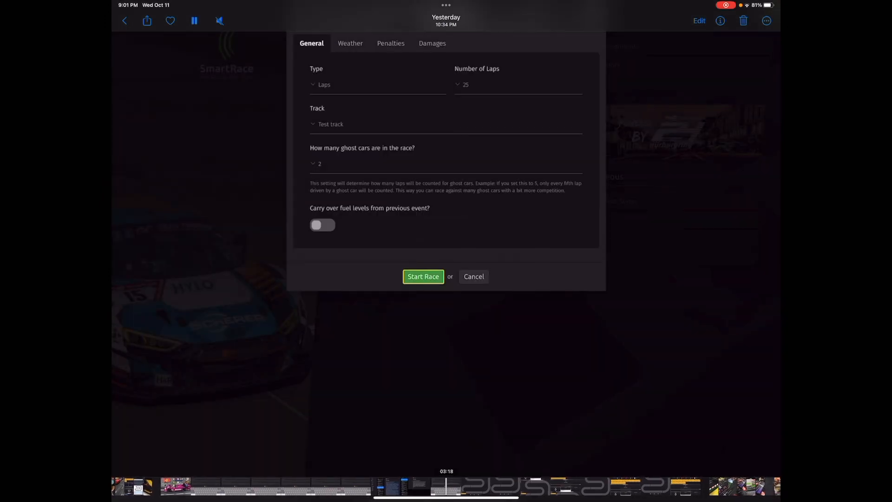
Start a race on Test track showing the custom track shape with sectors S1-S3.
{"action": "left_click", "coordinate": [424, 276]}
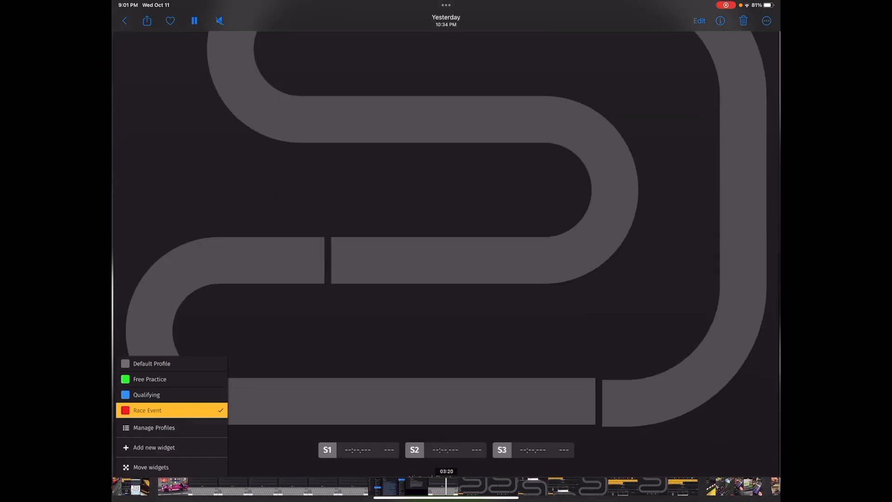